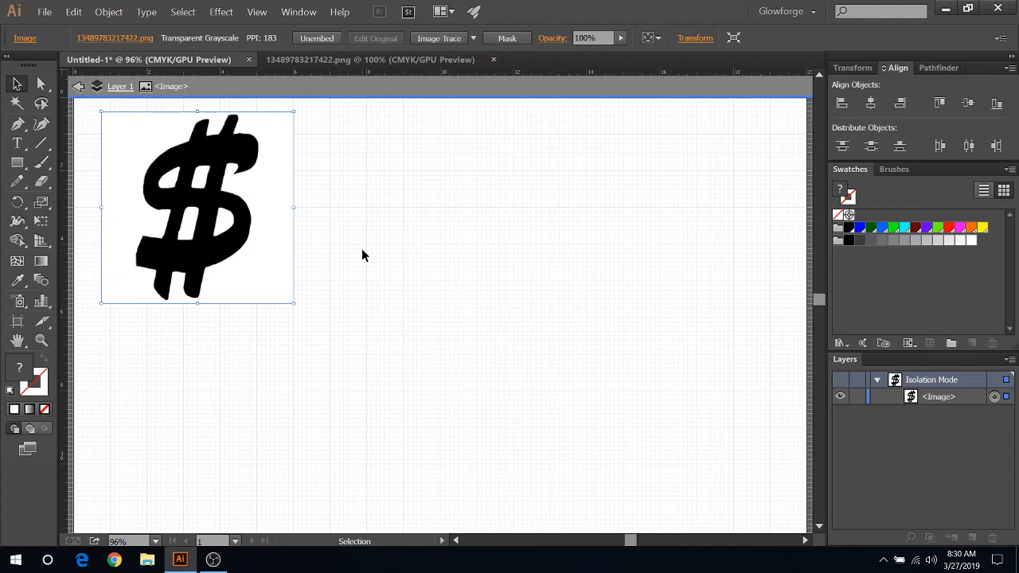
mouse_move(437, 246)
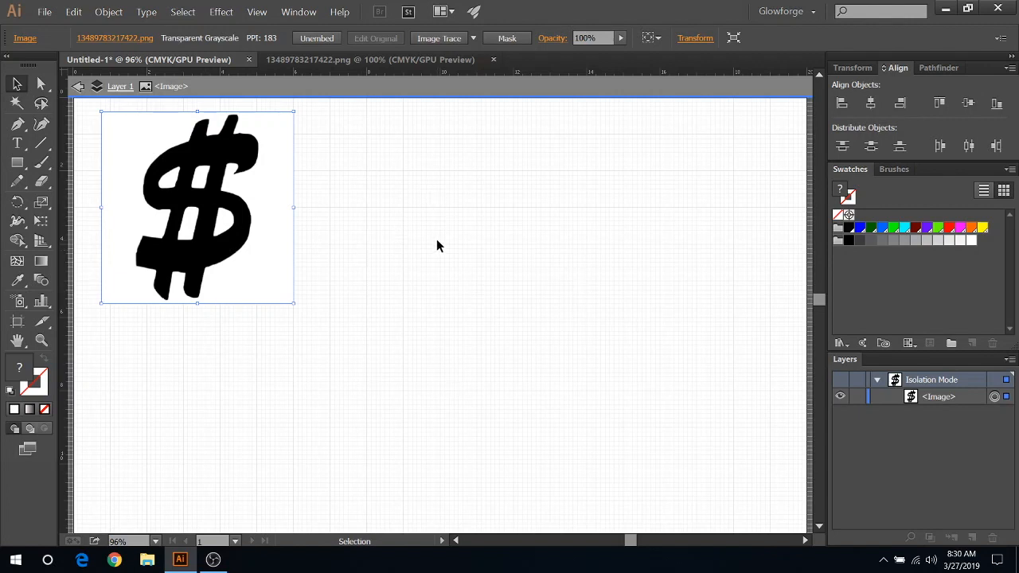
mouse_move(466, 240)
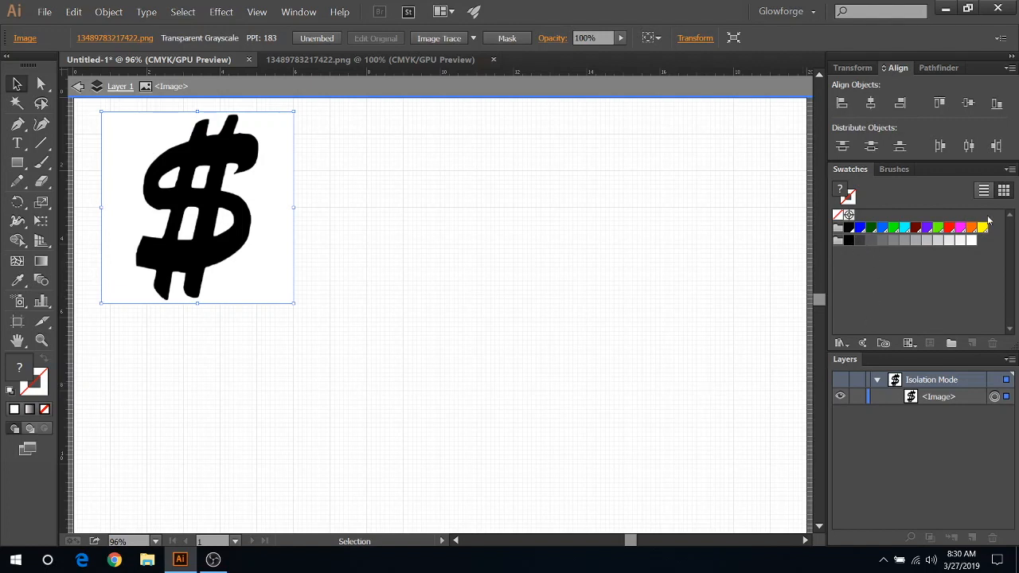
mouse_move(348, 279)
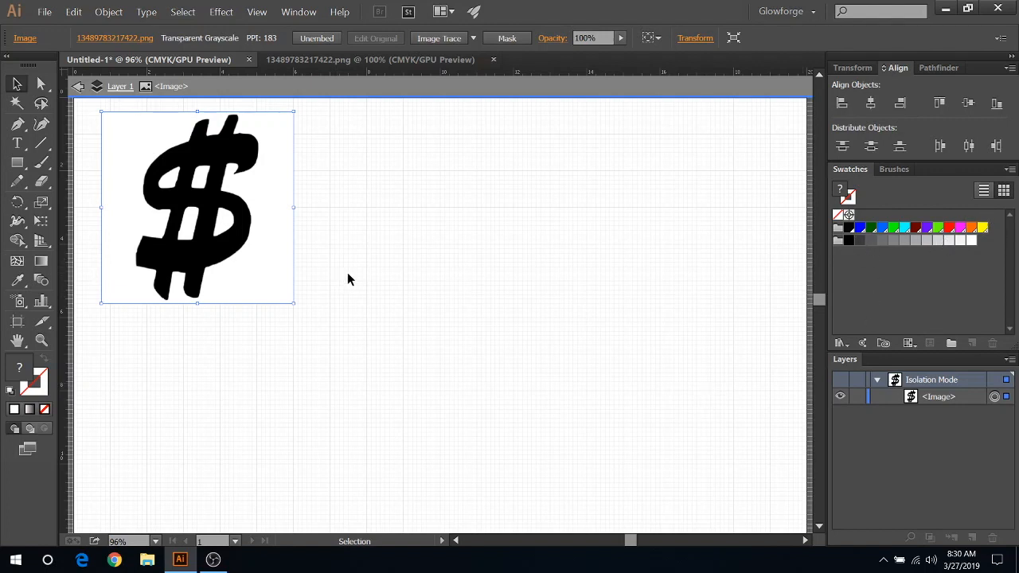
mouse_move(357, 277)
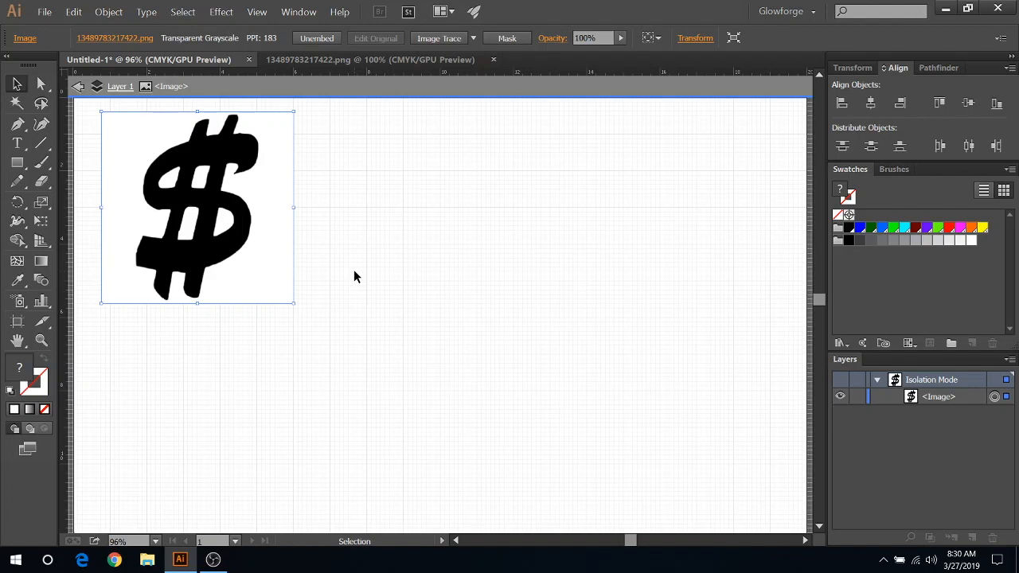
mouse_move(223, 199)
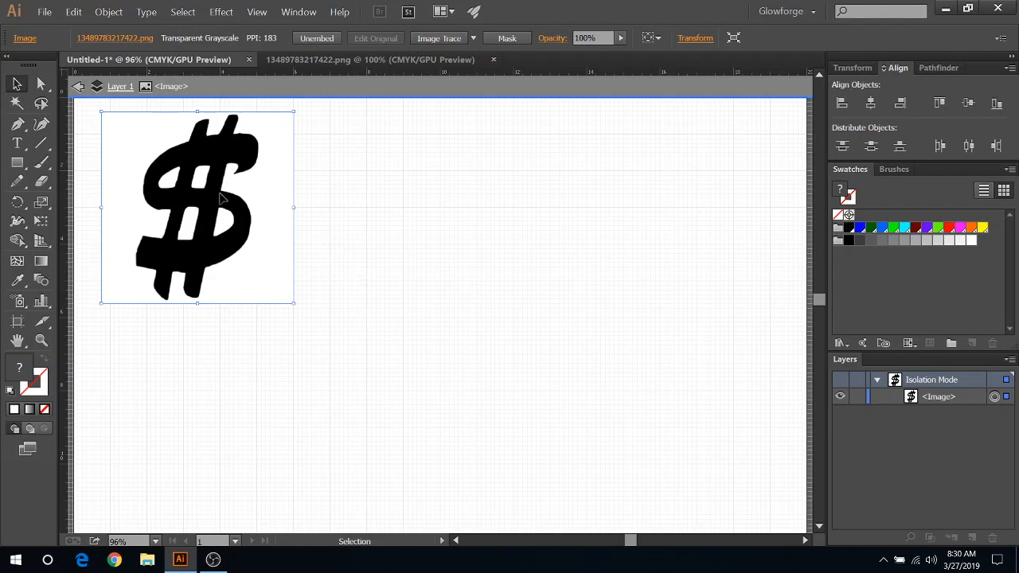
mouse_move(397, 86)
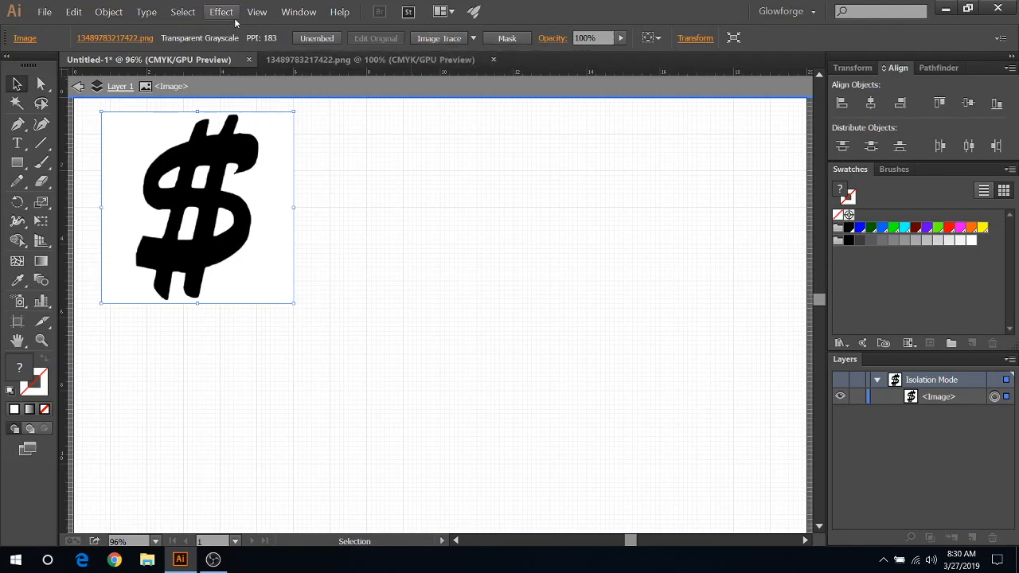
Step: Select the dollar-sign image and expand its Image Trace into an editable vector group
click(256, 11)
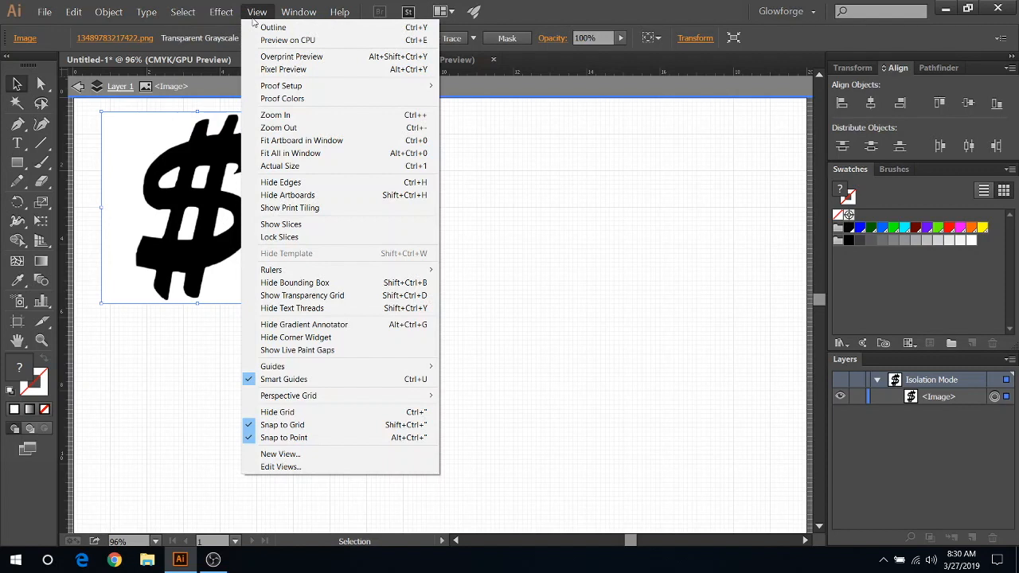
click(299, 11)
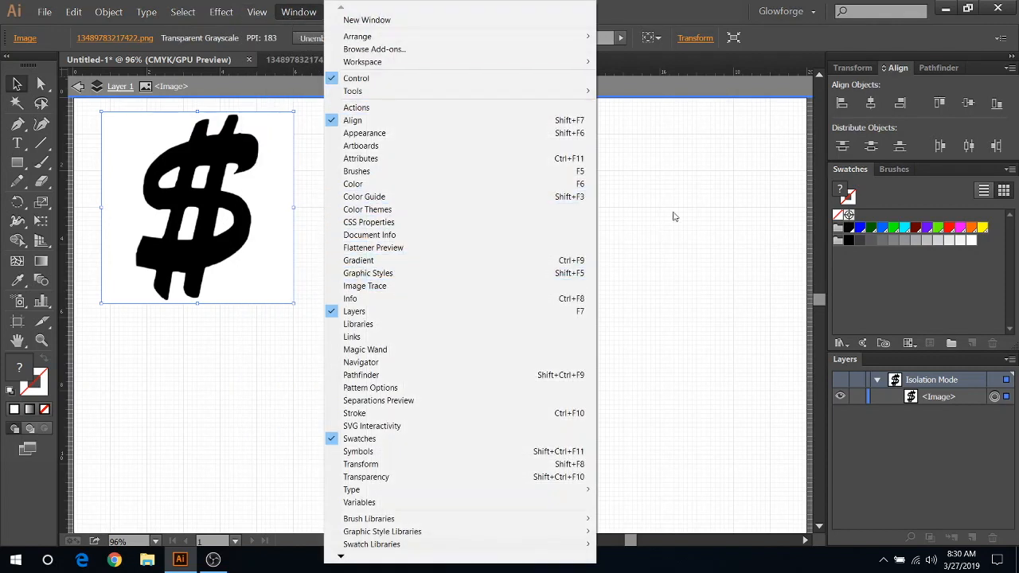
click(465, 247)
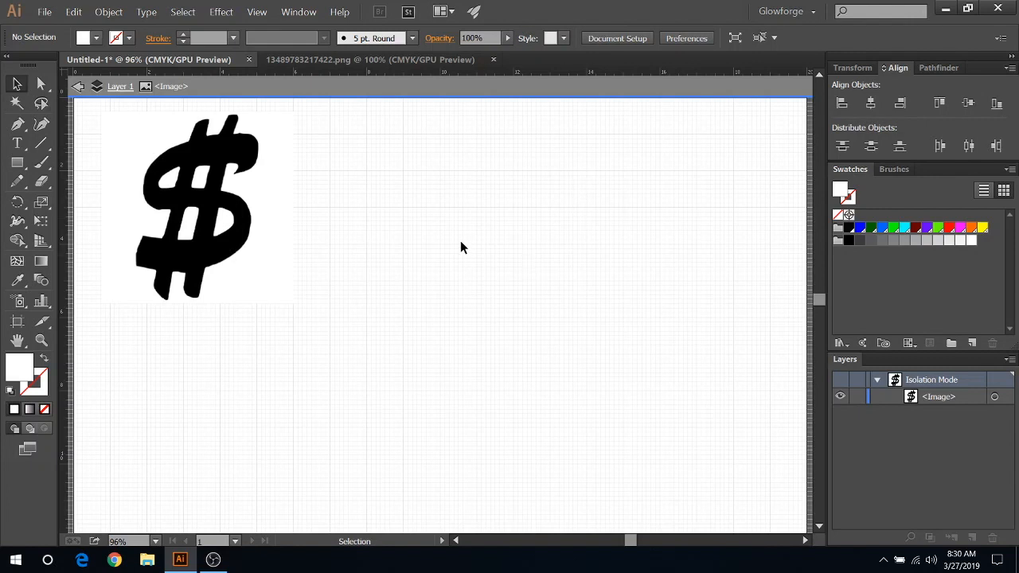
mouse_move(444, 193)
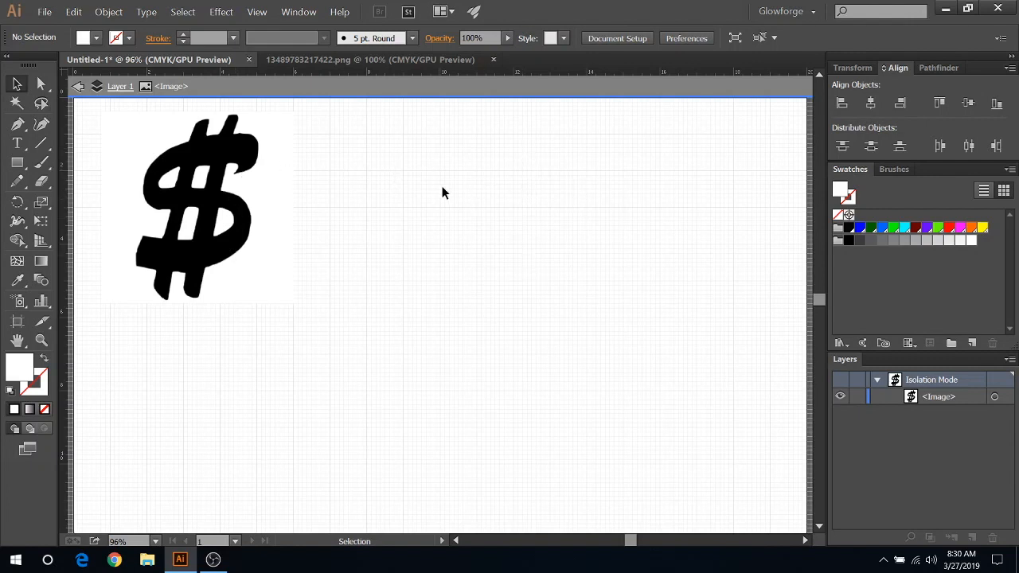
click(198, 207)
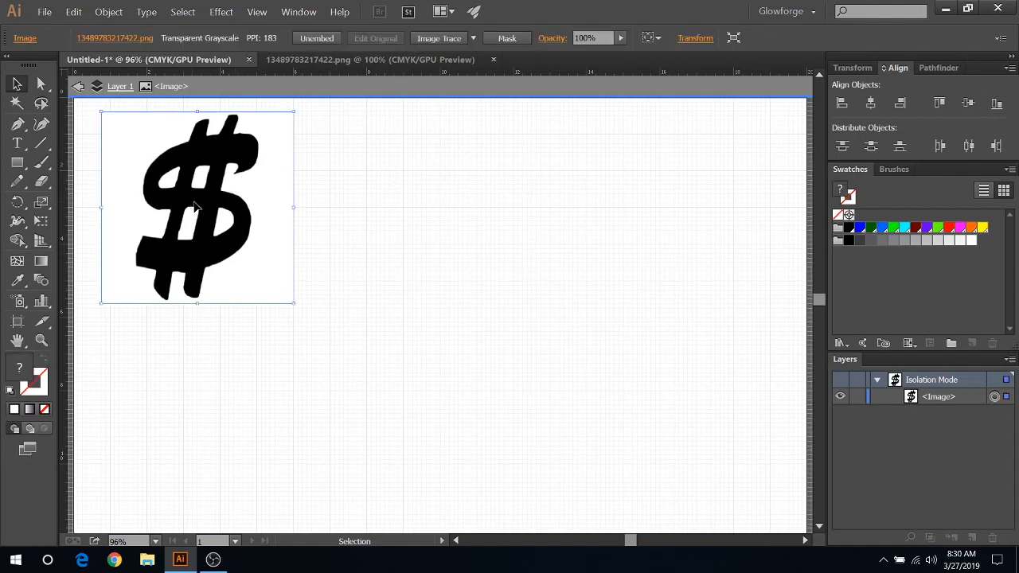
mouse_move(427, 181)
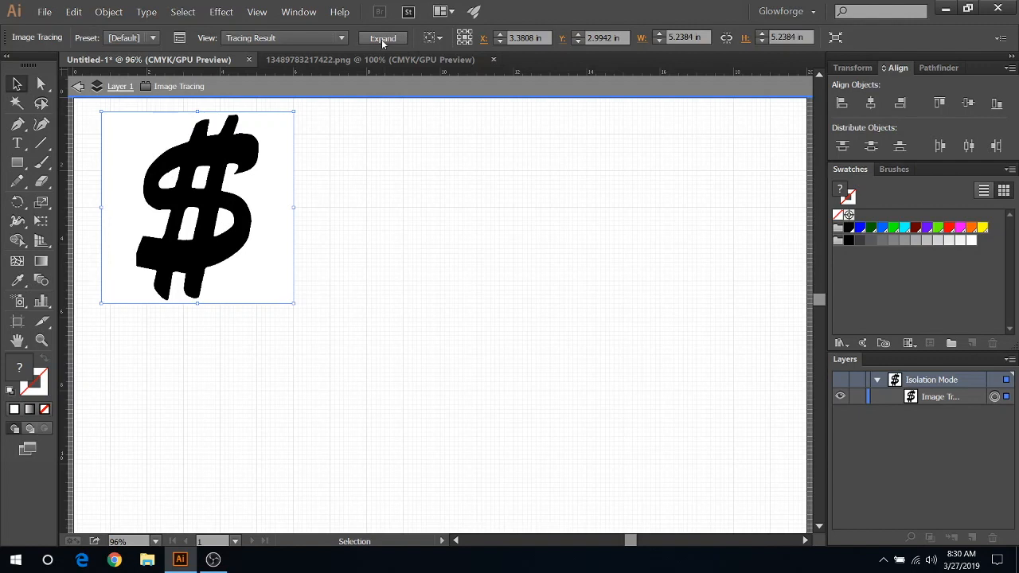
click(382, 38)
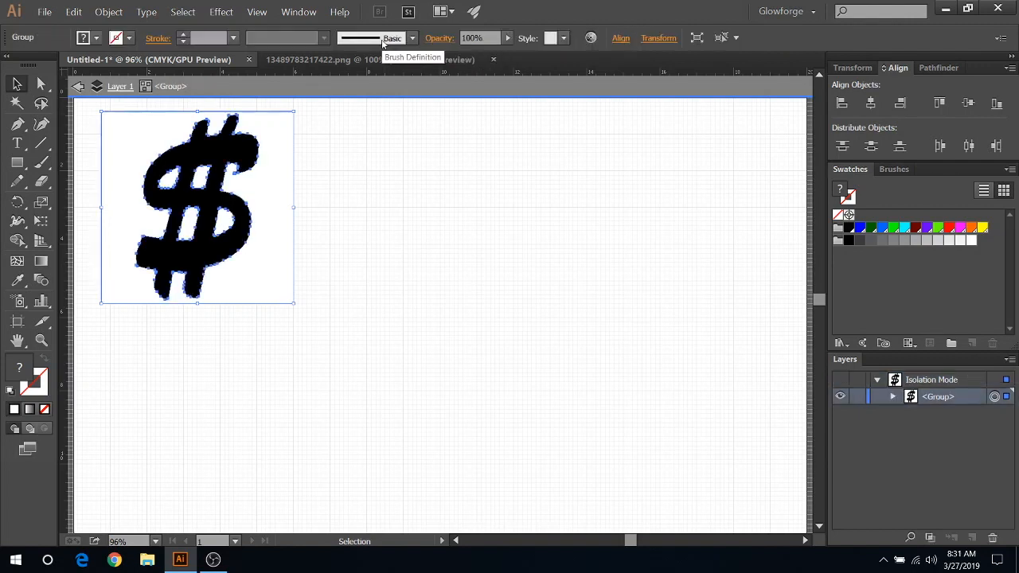
mouse_move(167, 242)
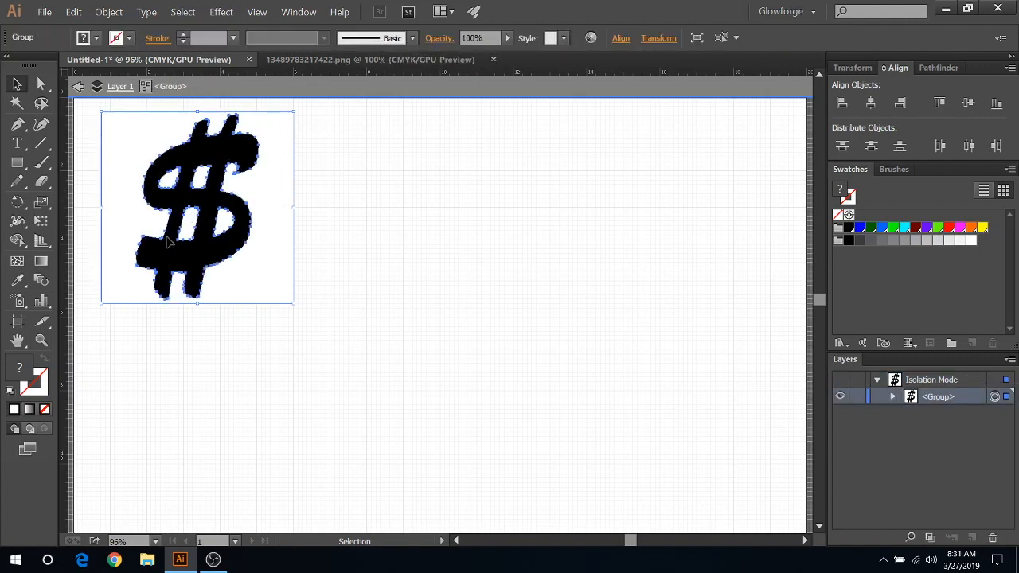
mouse_move(194, 160)
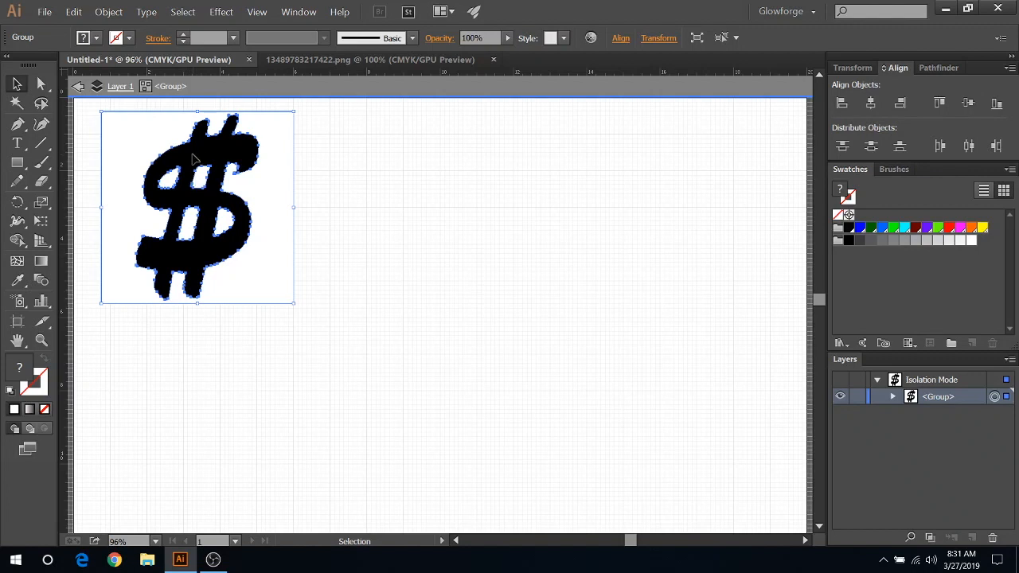
mouse_move(199, 155)
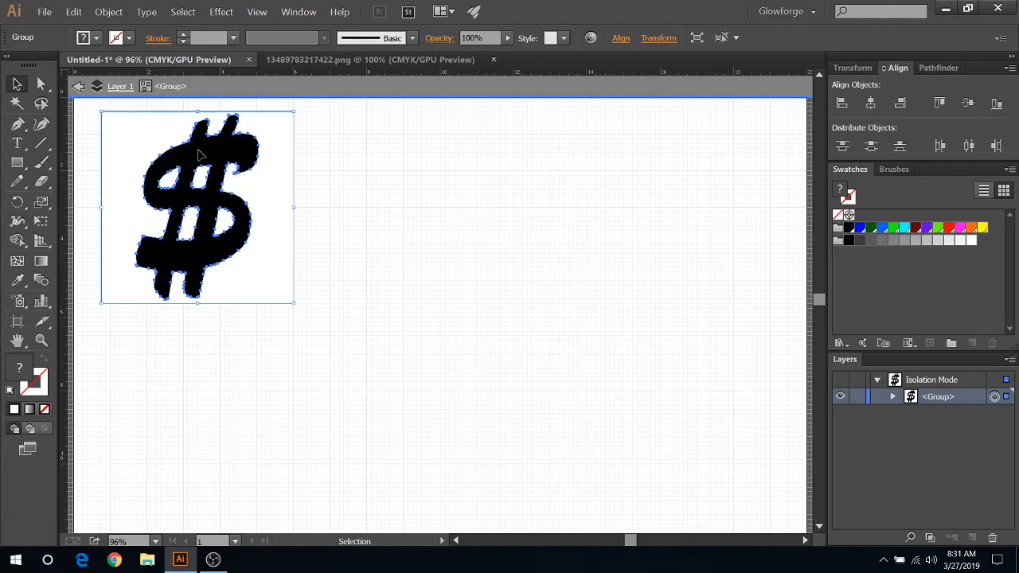
mouse_move(201, 175)
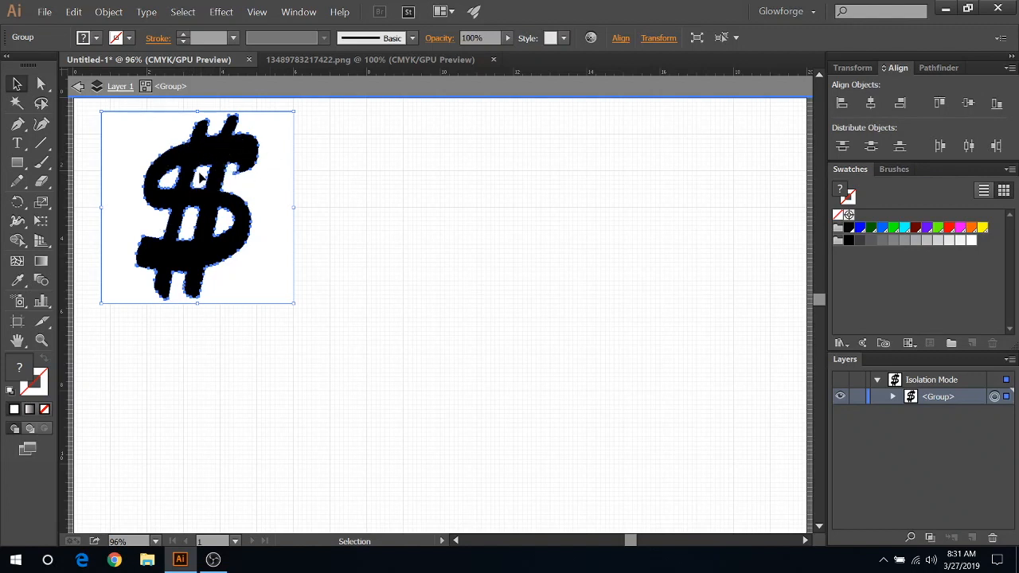
Step: Enter the traced group in isolation mode and select one white background path
double_click(199, 175)
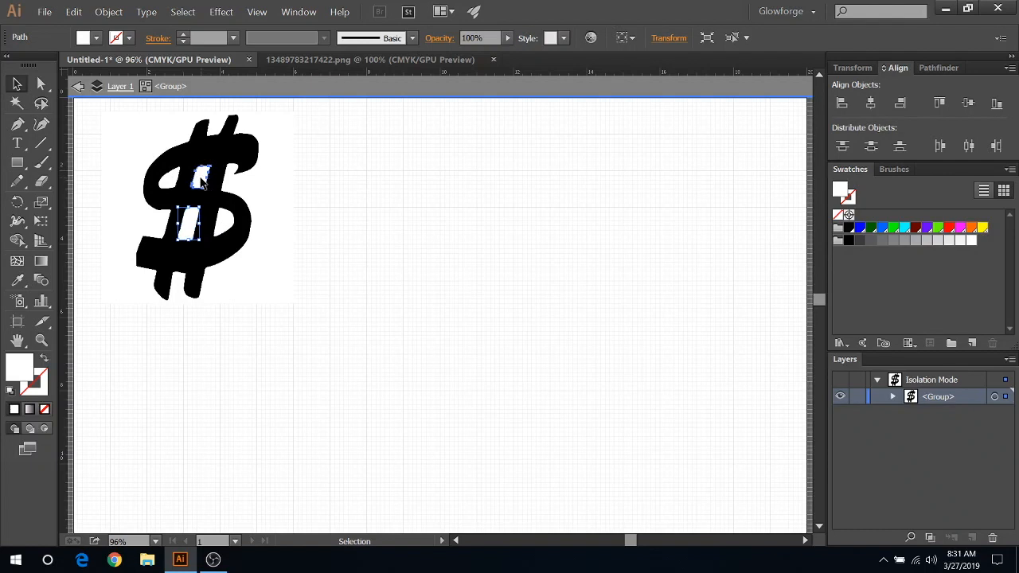
click(199, 207)
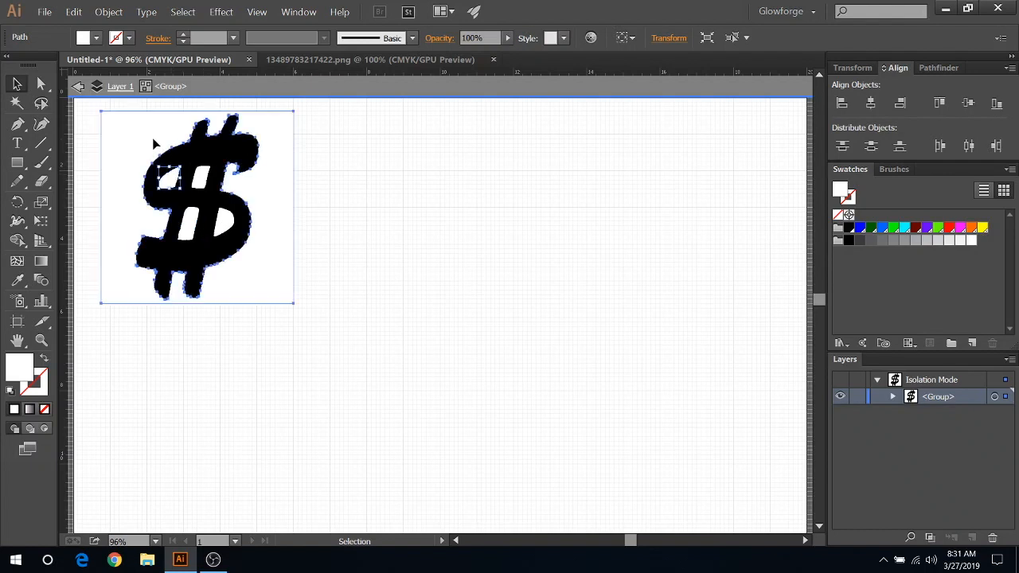
click(210, 220)
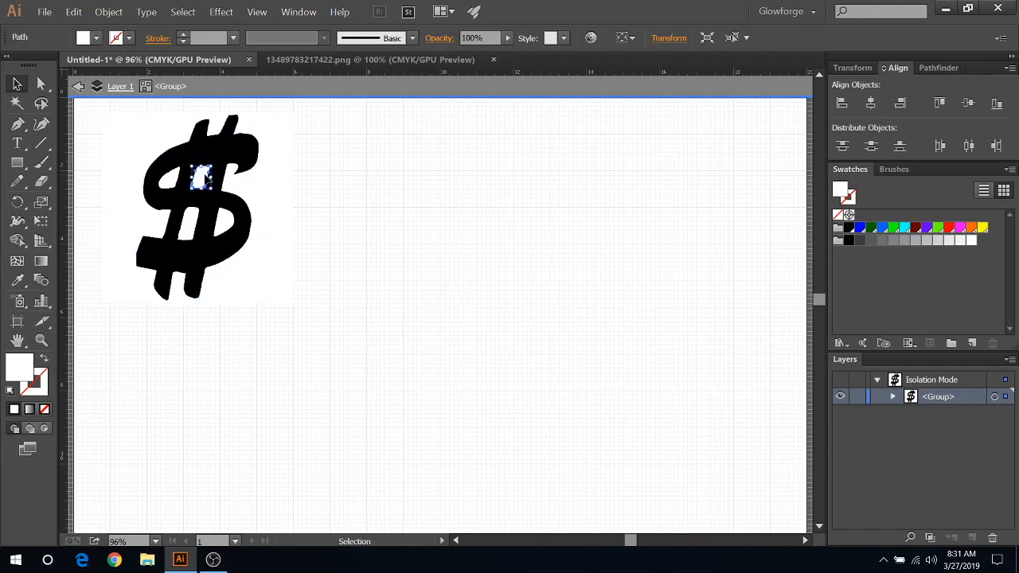
mouse_move(256, 11)
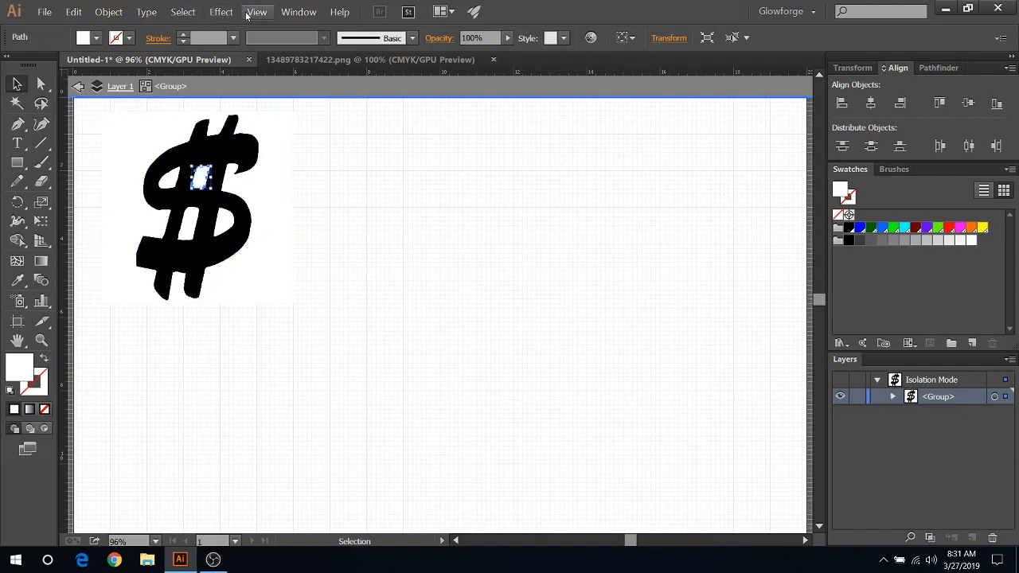
Step: Select every white piece via Select > Same > Blending Mode for removal
click(182, 11)
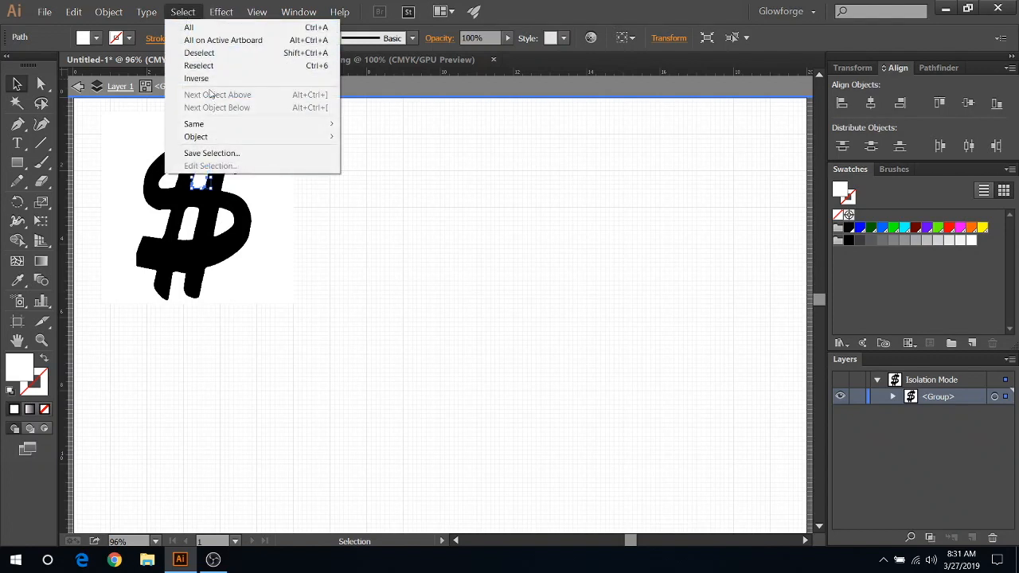
mouse_move(194, 124)
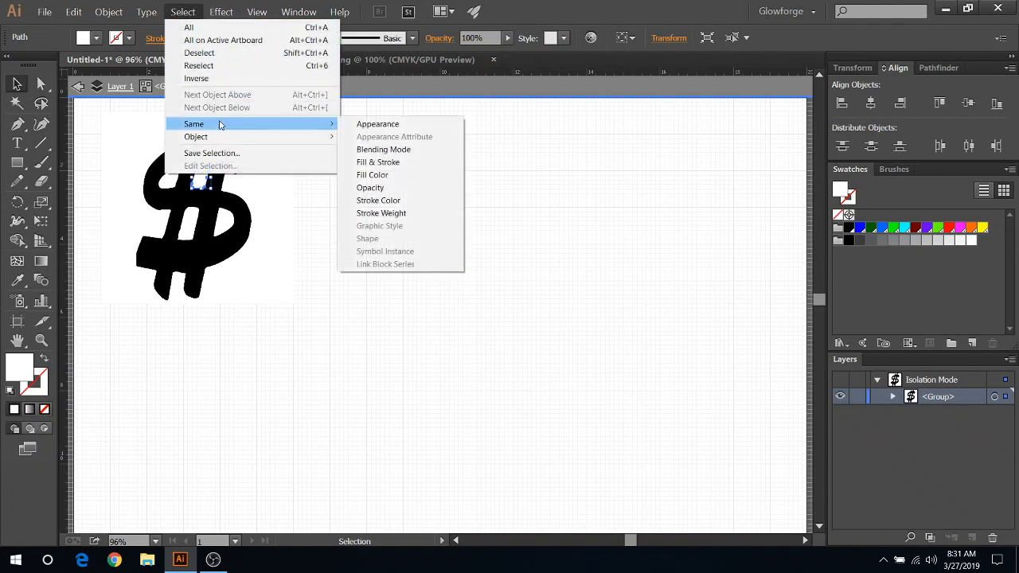
mouse_move(384, 149)
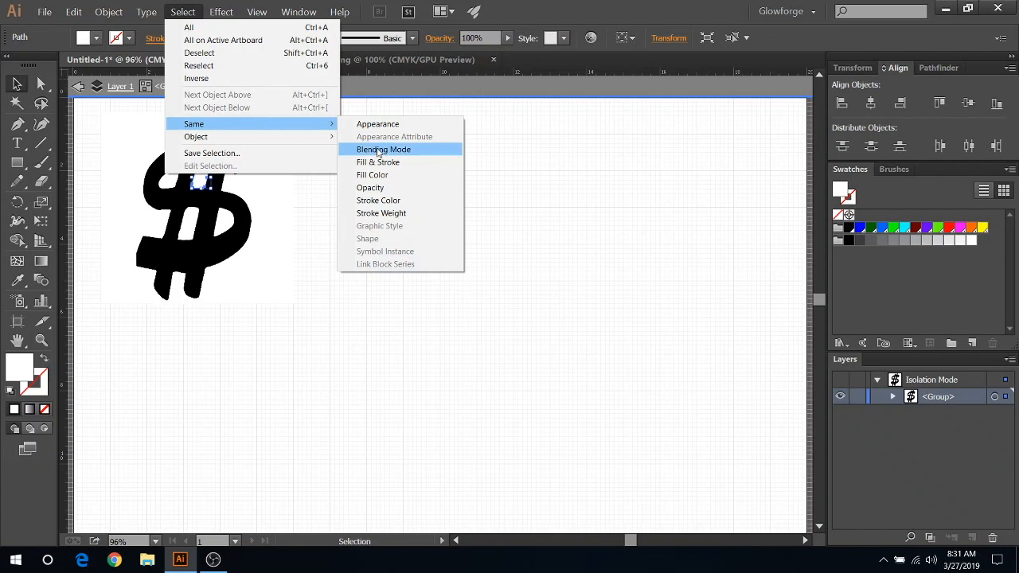
click(384, 149)
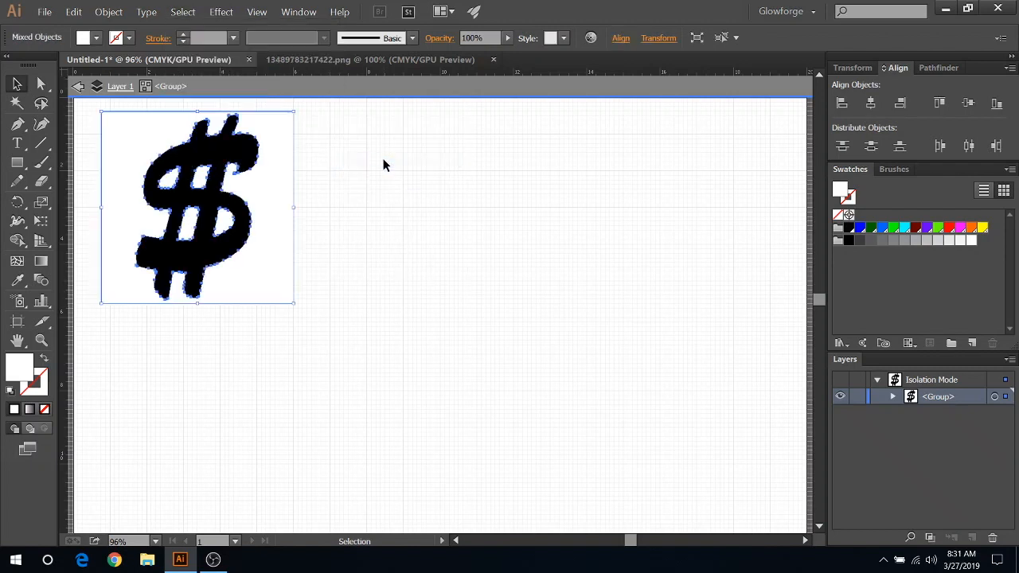
mouse_move(226, 287)
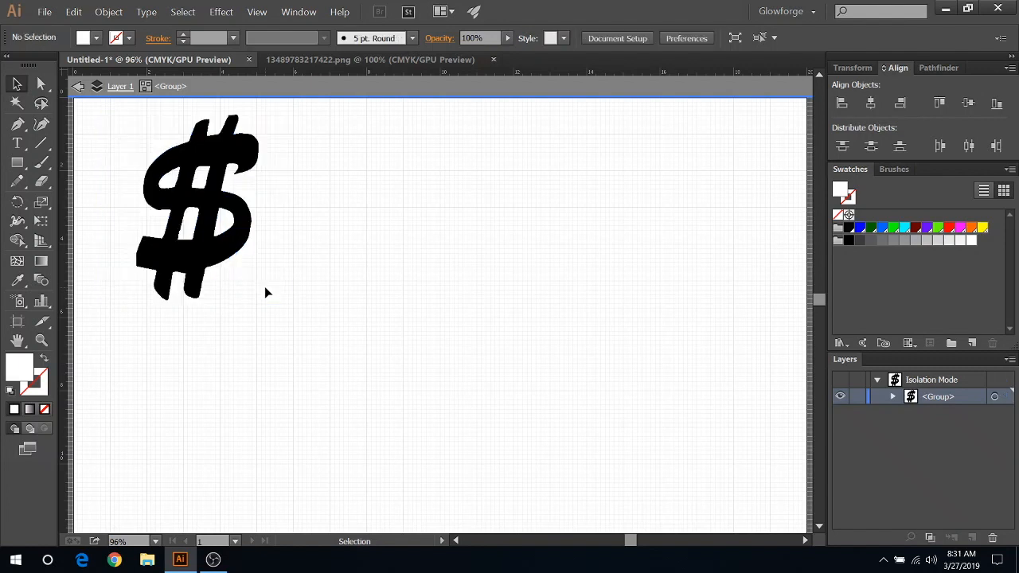
mouse_move(271, 190)
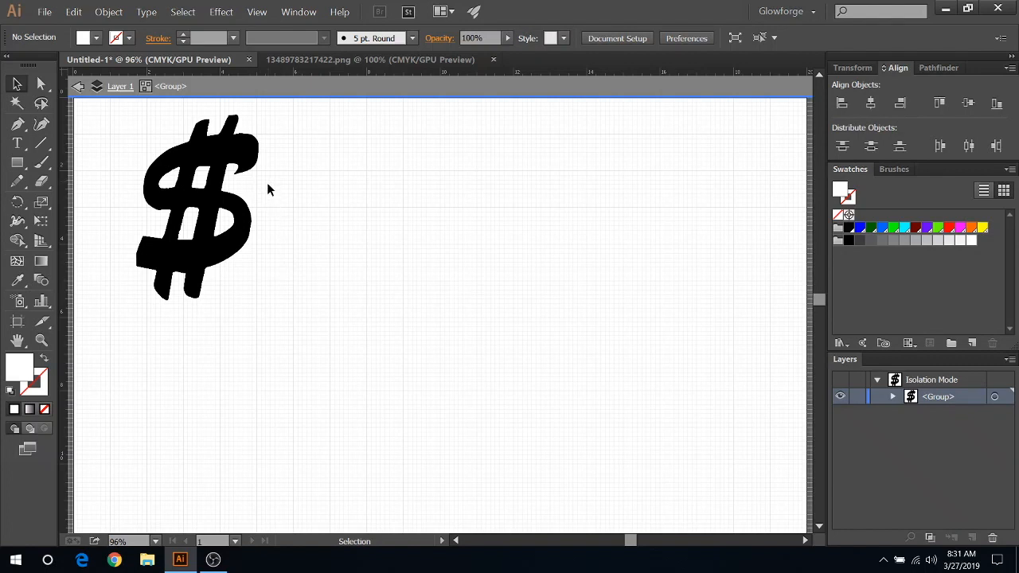
mouse_move(206, 164)
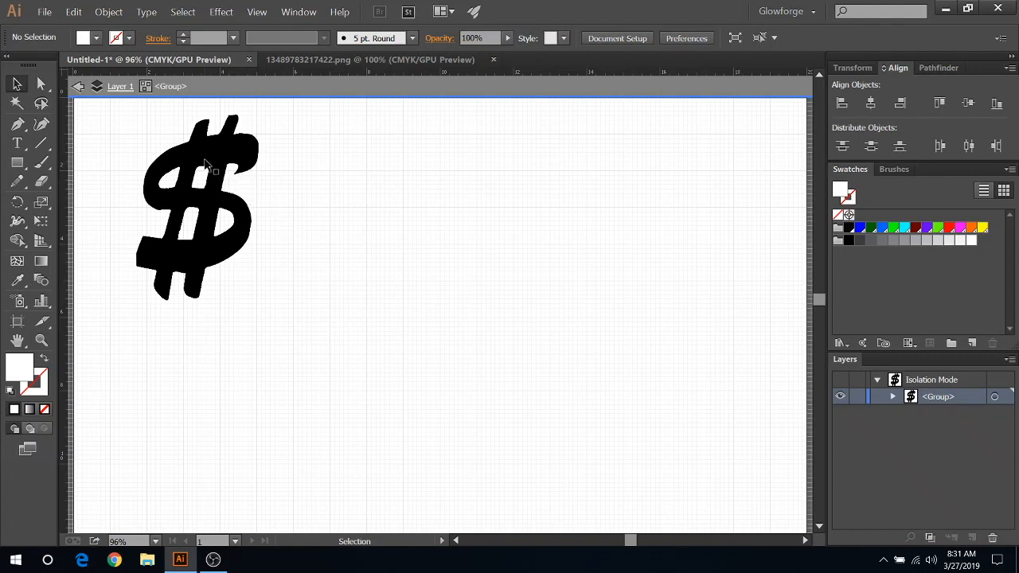
mouse_move(173, 169)
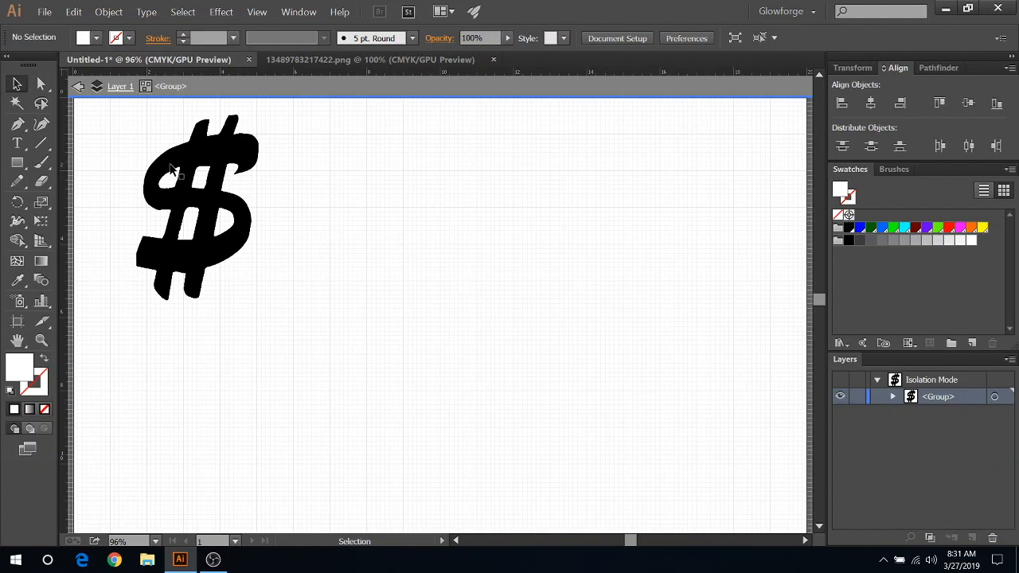
mouse_move(226, 162)
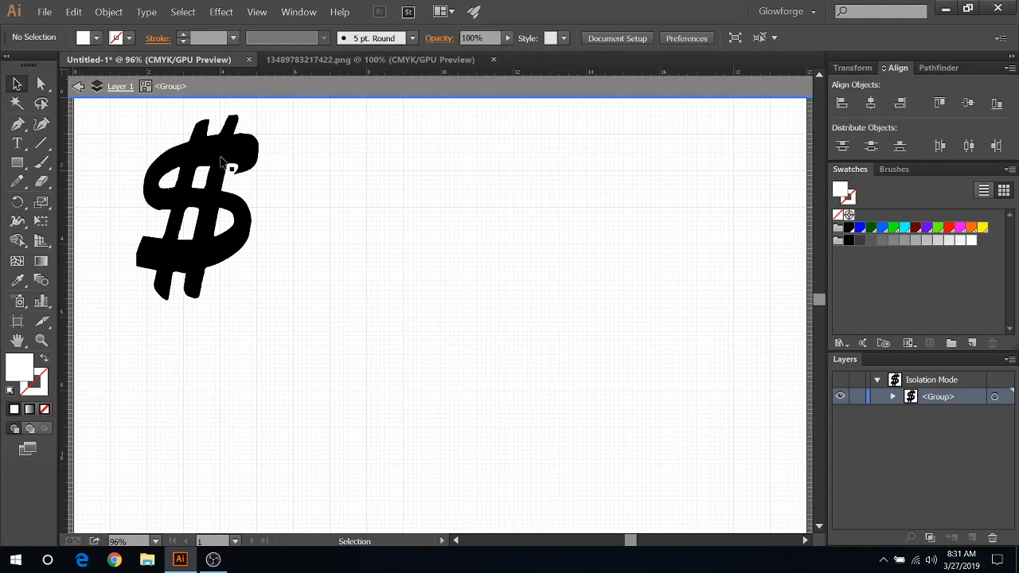
Step: Give the dollar-sign group no fill and a Red stroke swatch
click(199, 207)
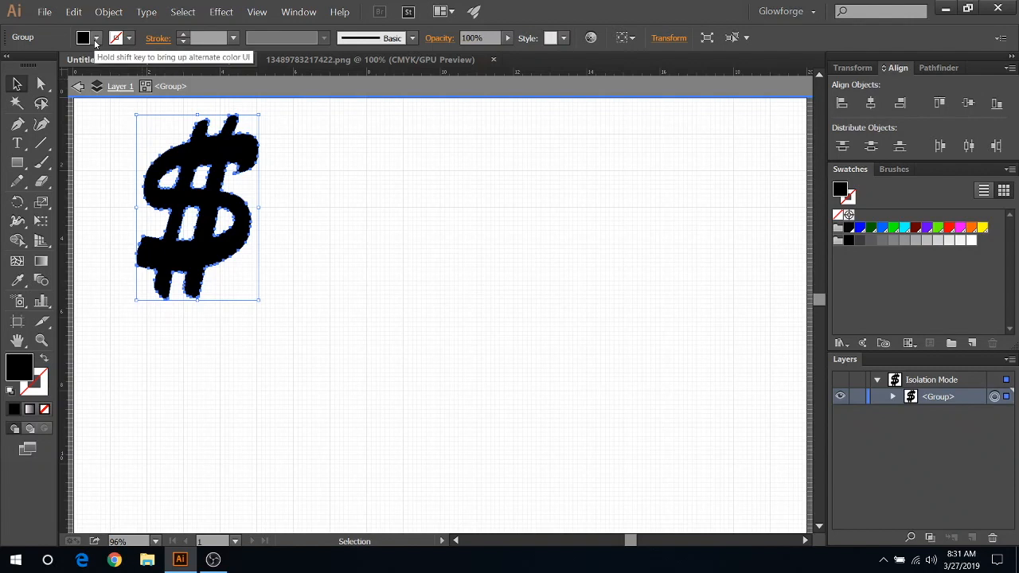
click(96, 38)
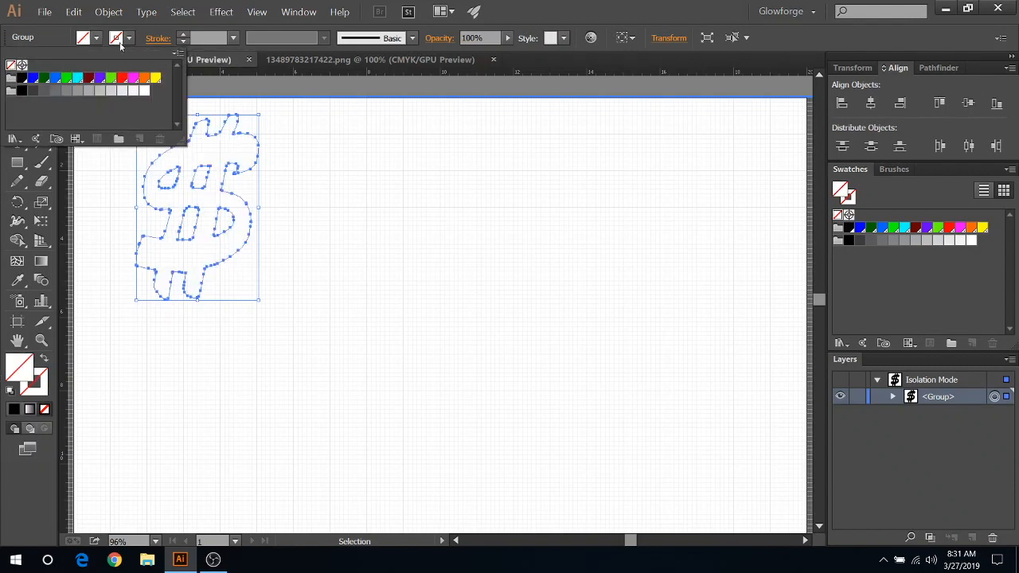
click(116, 38)
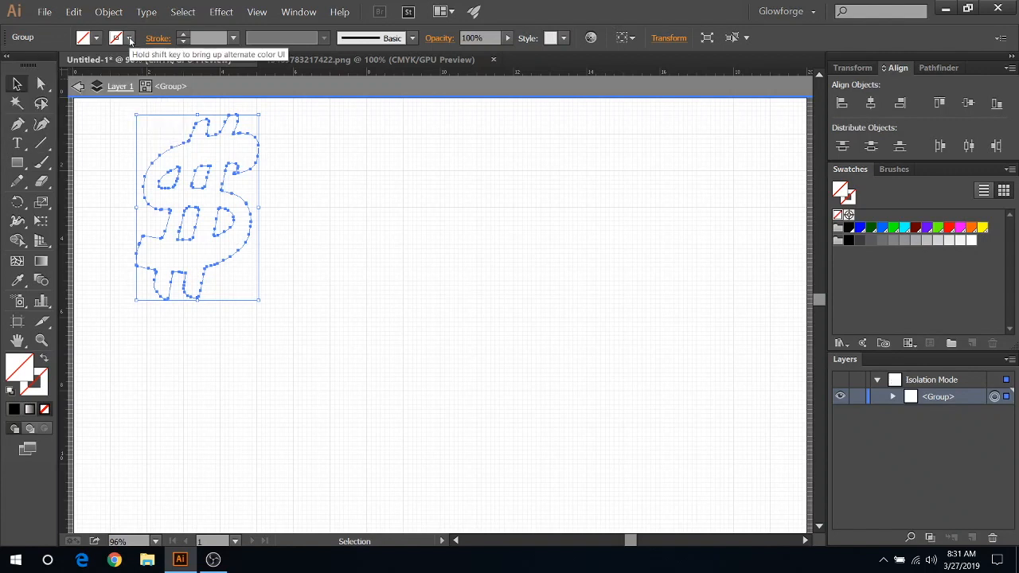
click(131, 41)
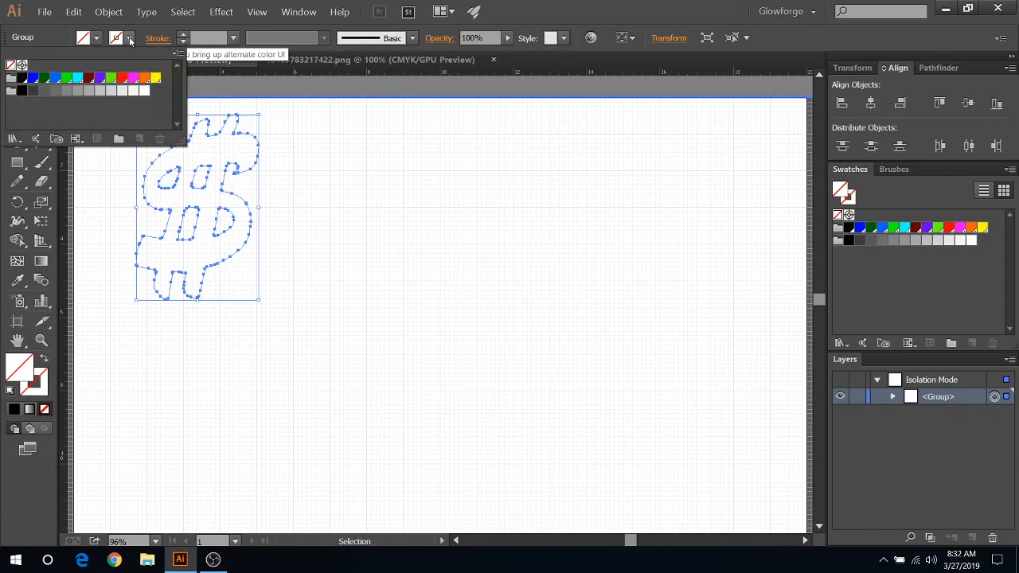
mouse_move(124, 79)
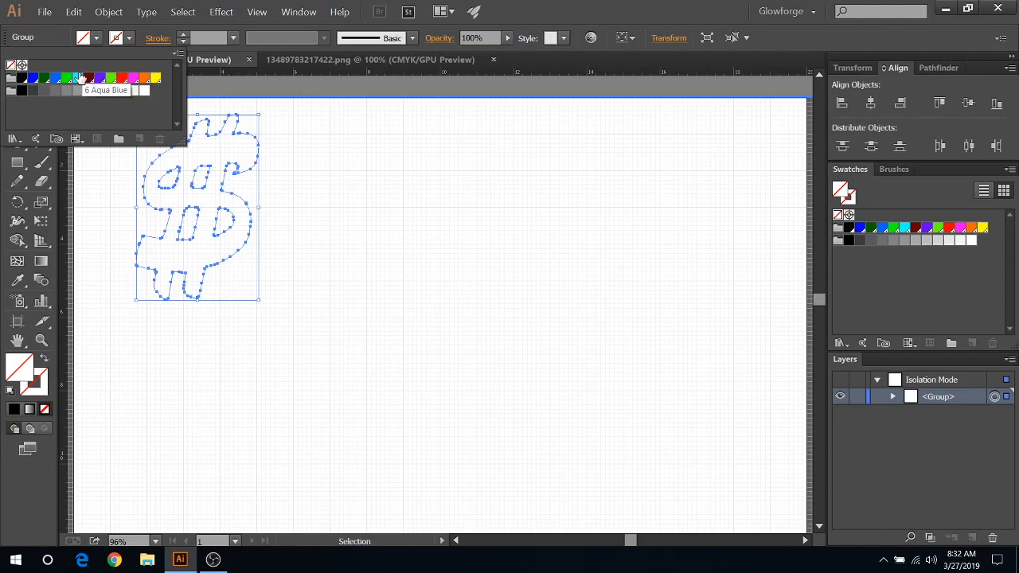
mouse_move(121, 77)
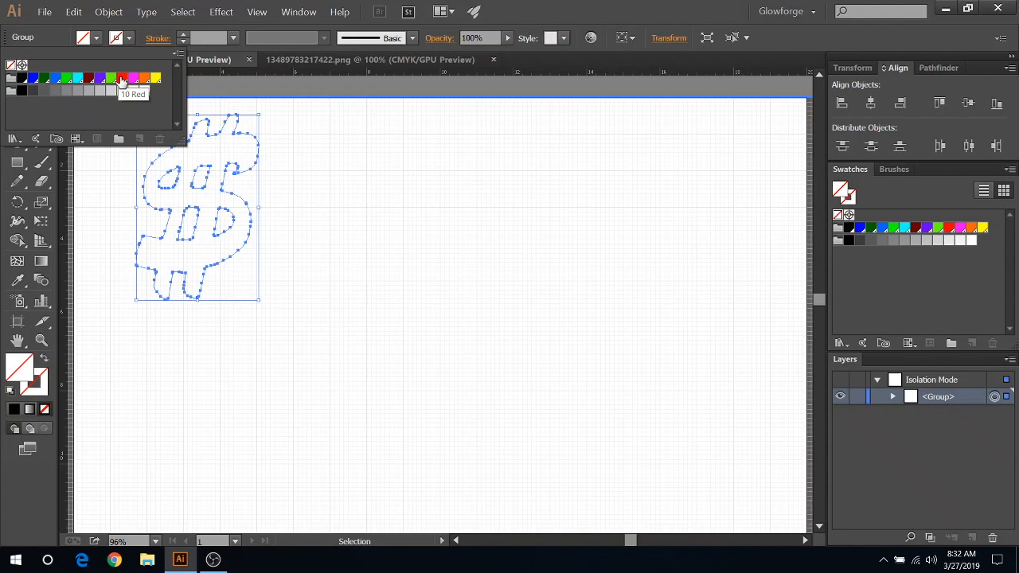
click(121, 76)
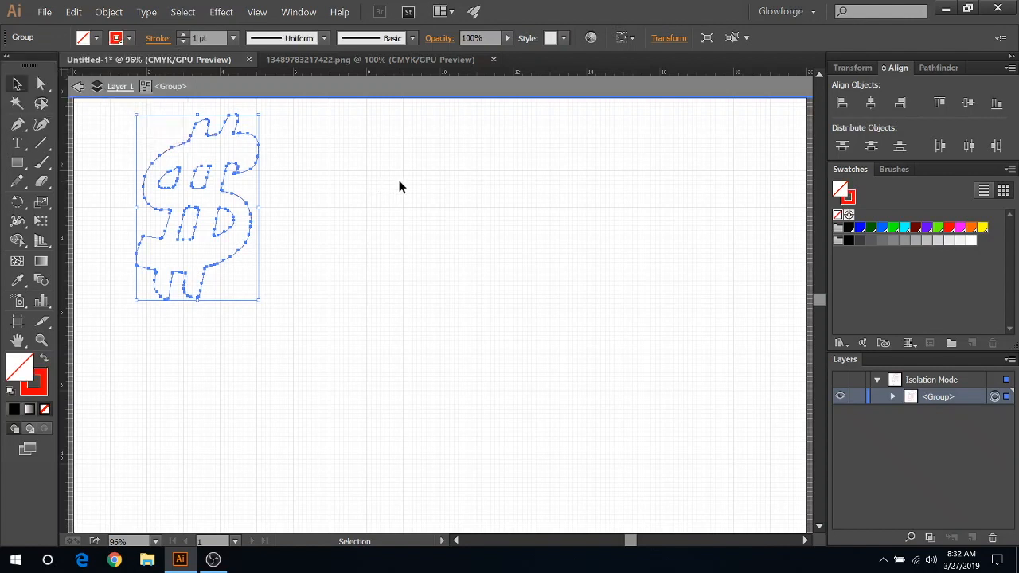
Step: Deselect the artwork to reveal the thin red outline
click(398, 188)
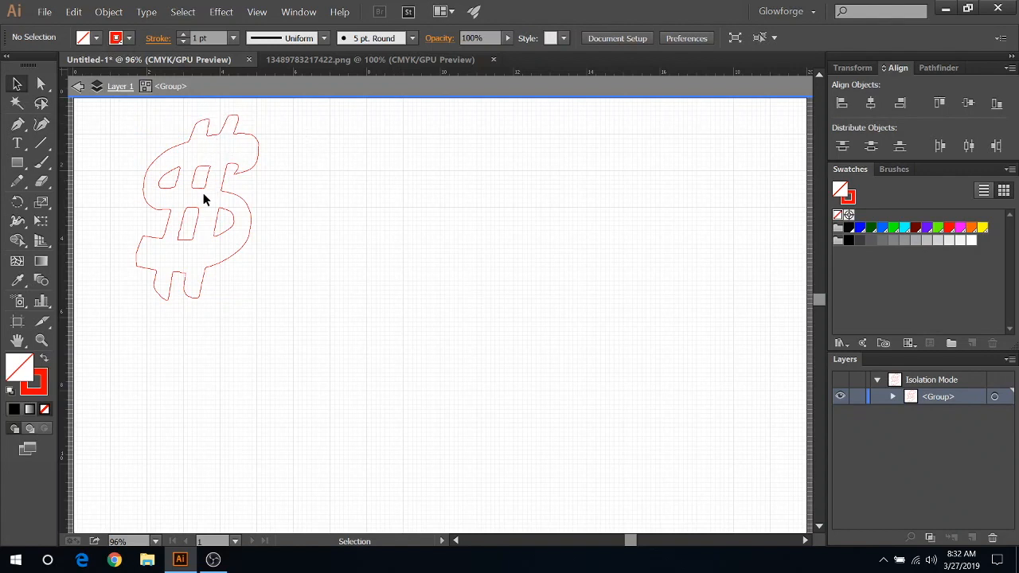
mouse_move(153, 216)
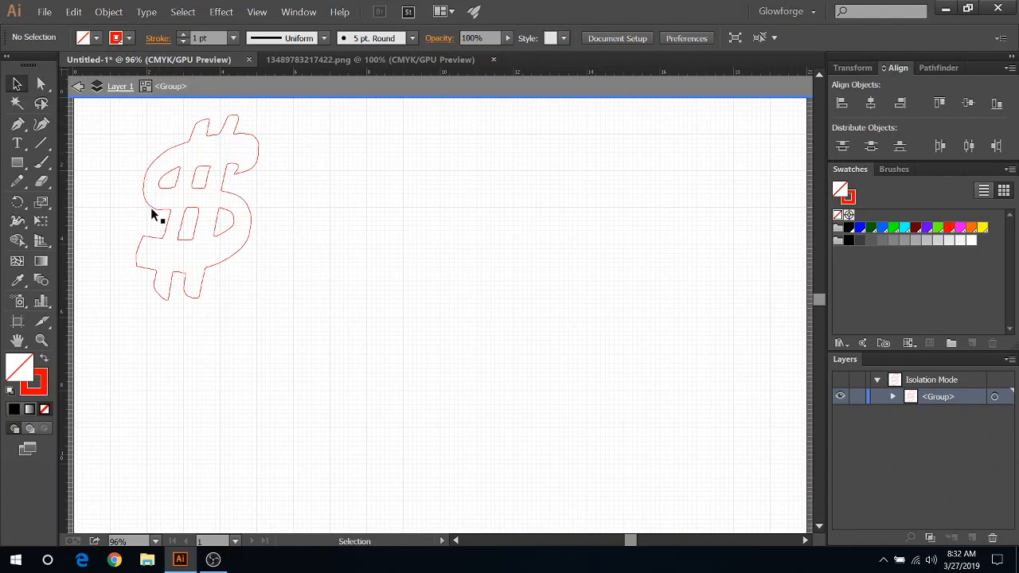
mouse_move(264, 263)
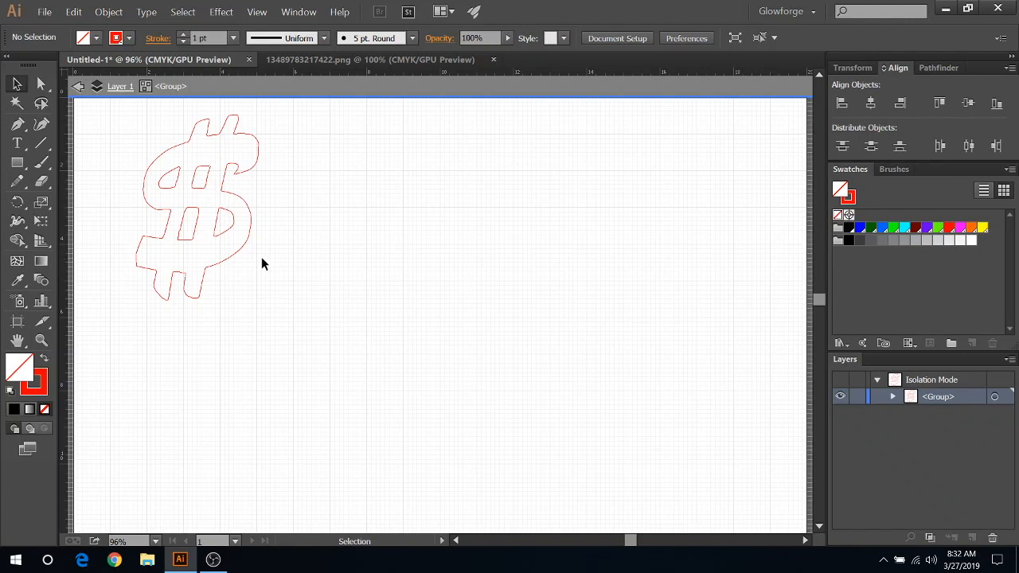
mouse_move(223, 151)
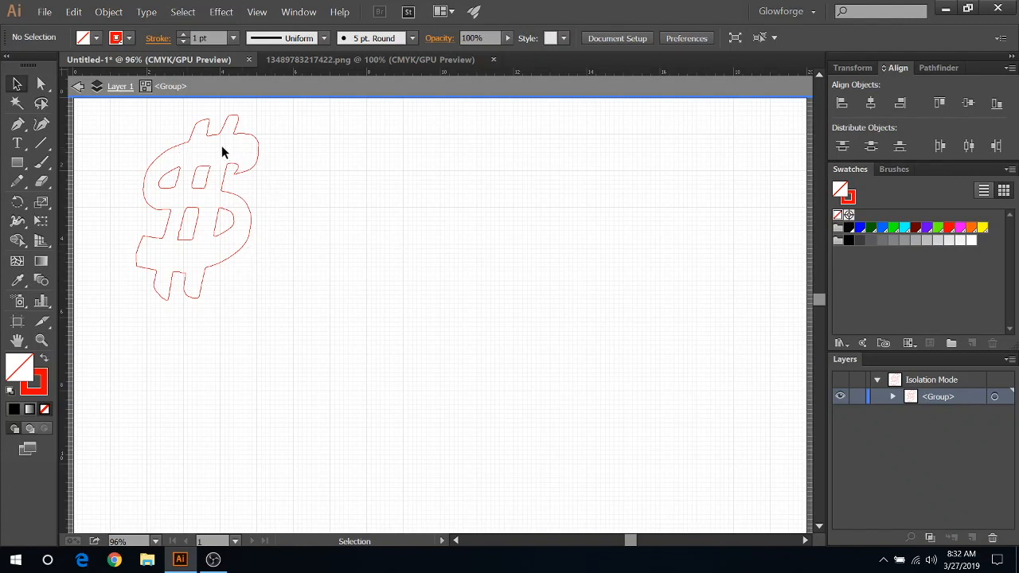
mouse_move(167, 149)
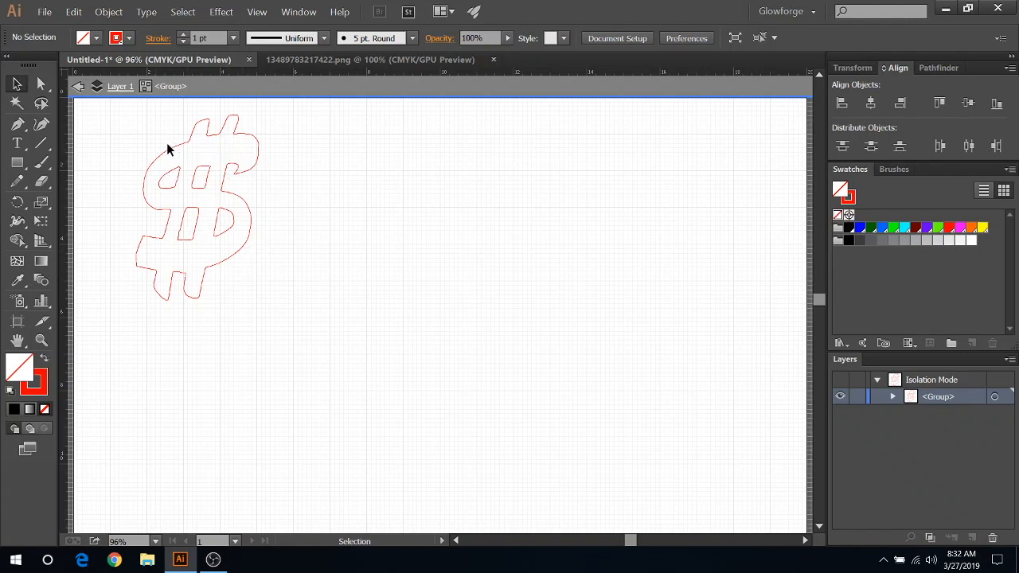
mouse_move(197, 164)
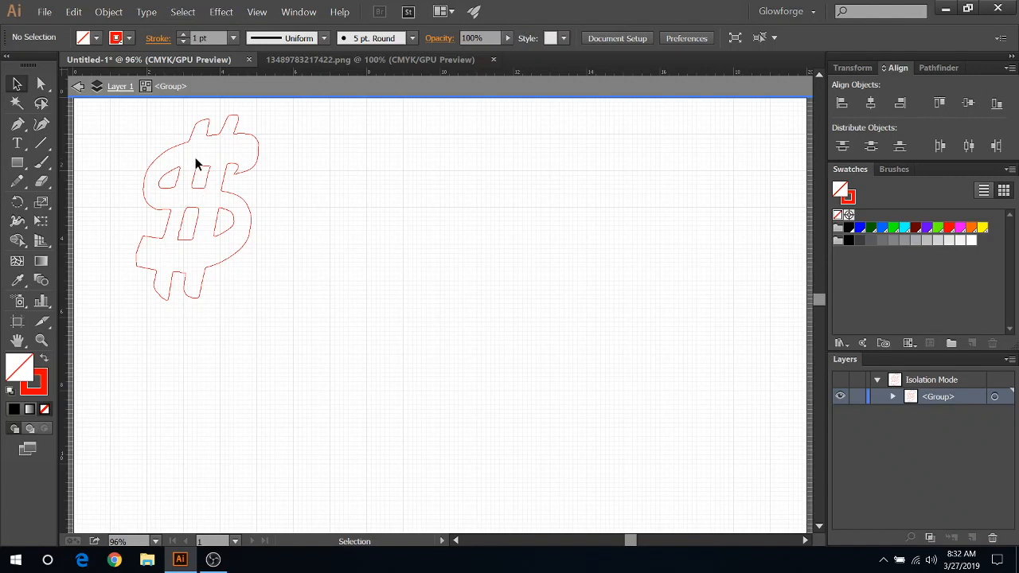
mouse_move(279, 159)
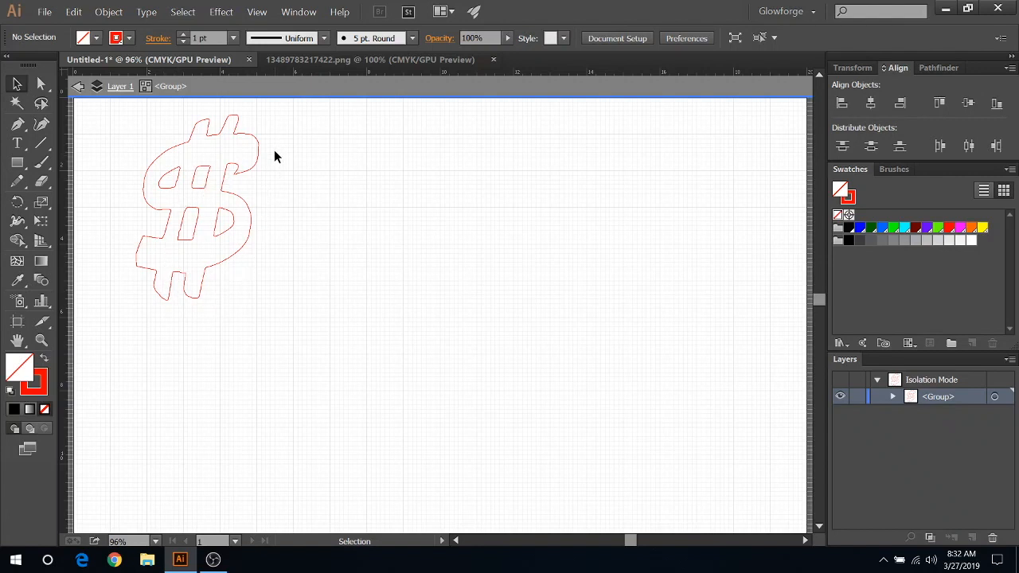
mouse_move(190, 199)
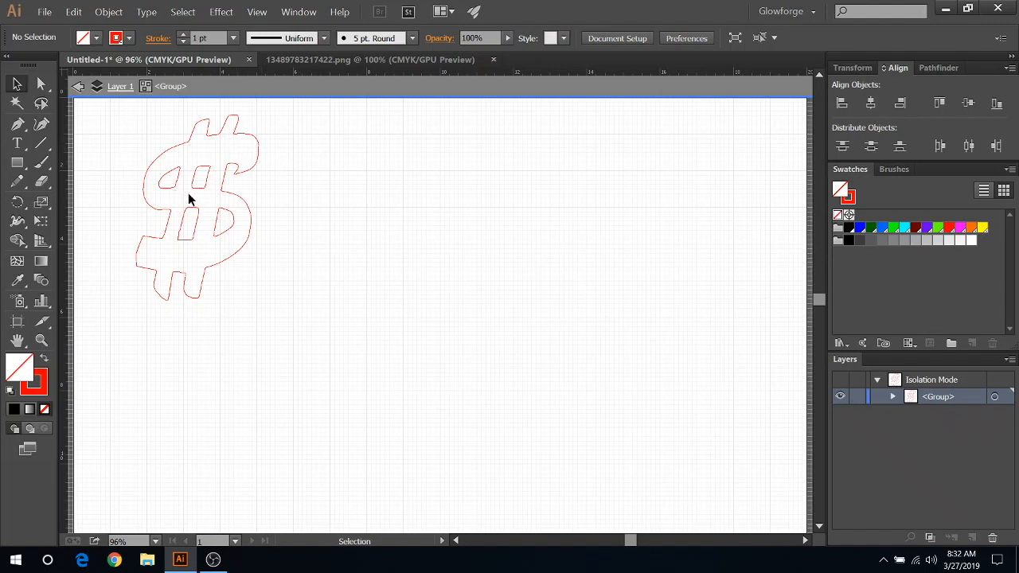
mouse_move(390, 221)
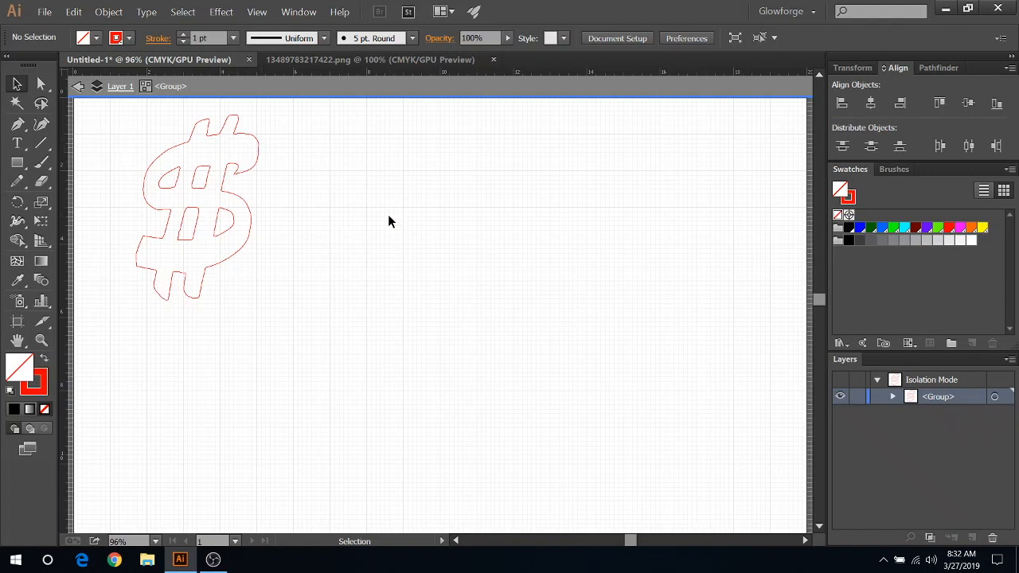
mouse_move(398, 235)
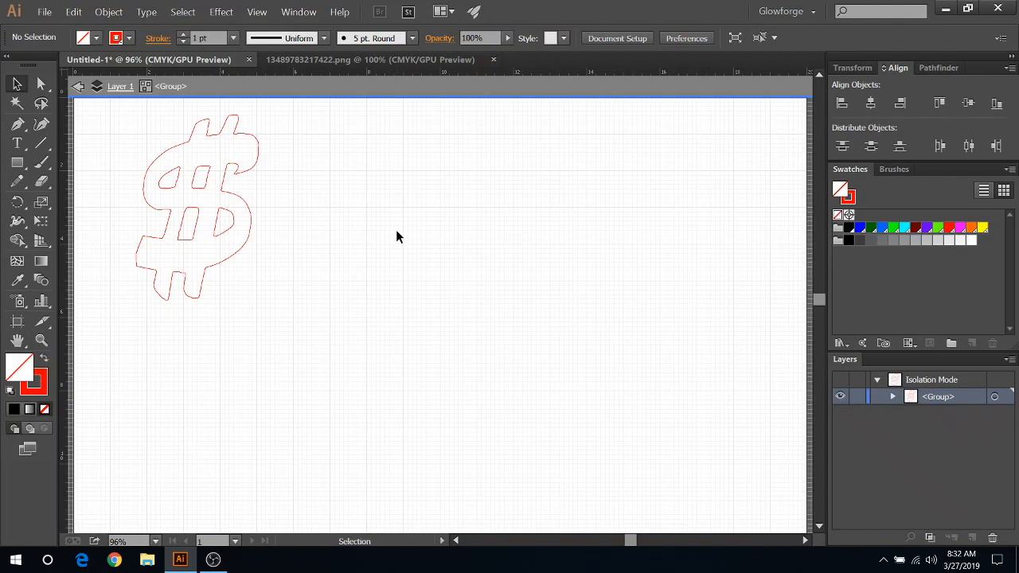
mouse_move(44, 32)
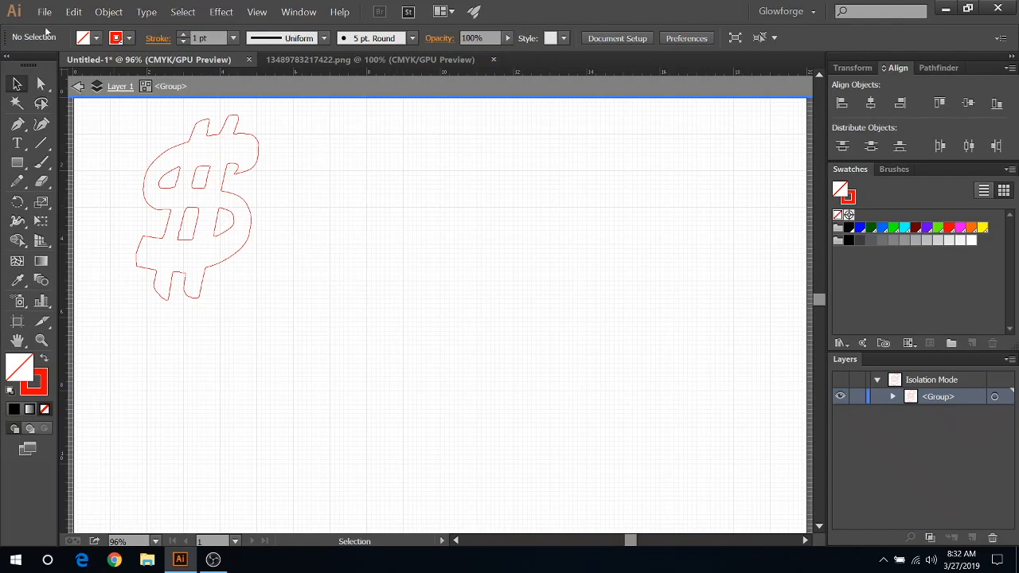
Step: Save As 'whatever you want' on the Desktop with type SVG (*.SVG)
click(44, 11)
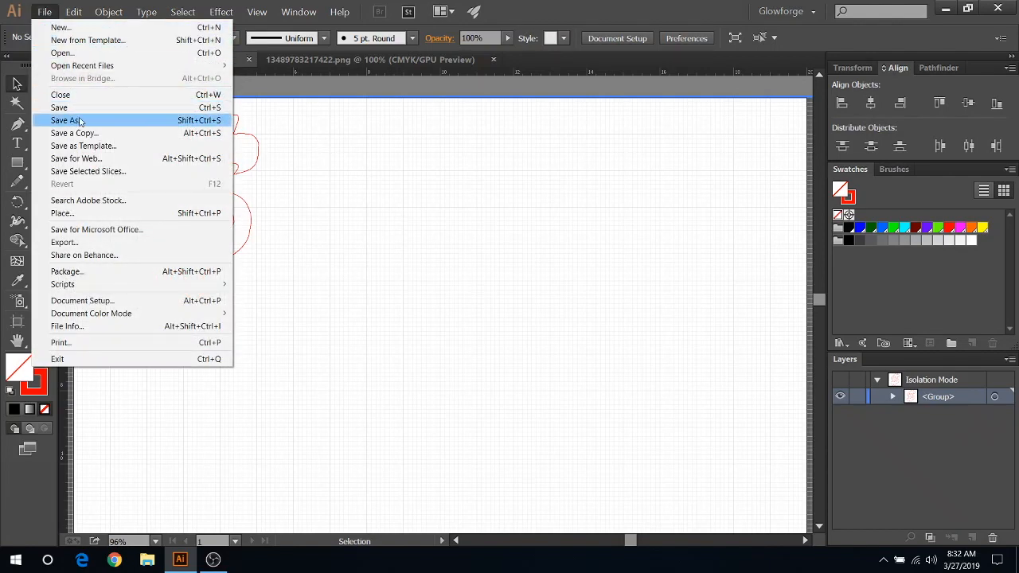
click(66, 121)
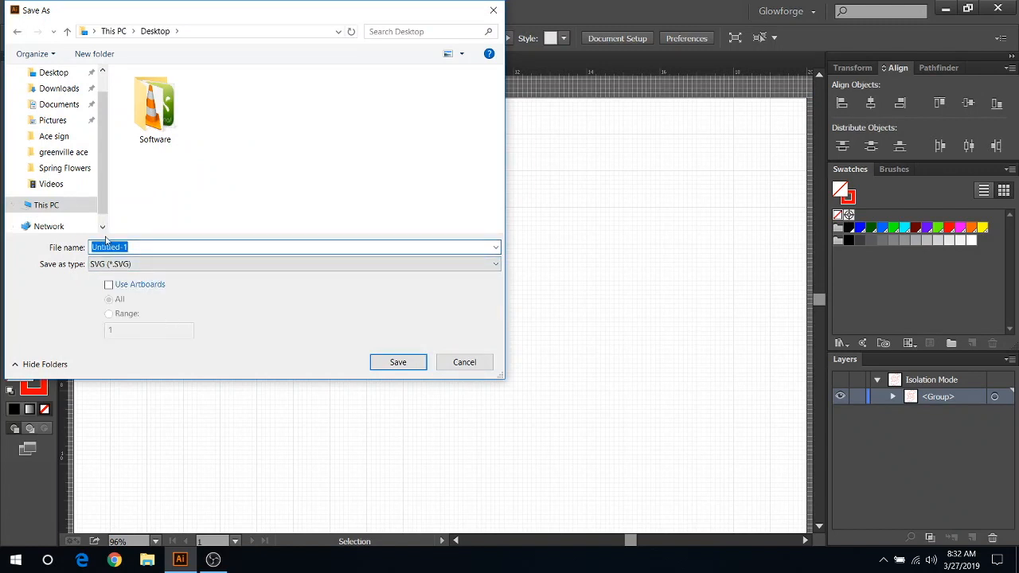
text(whatever)
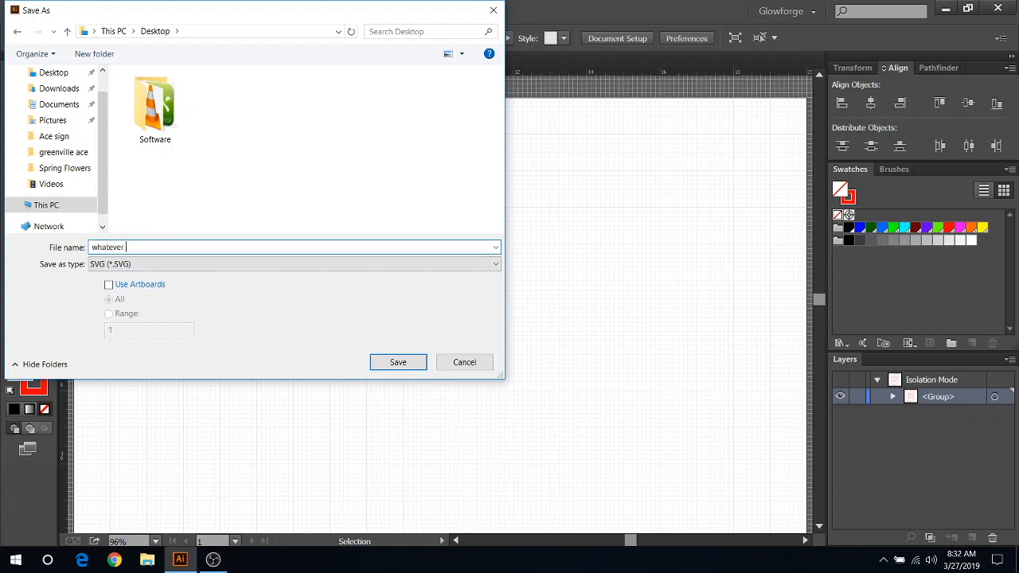
text(you want)
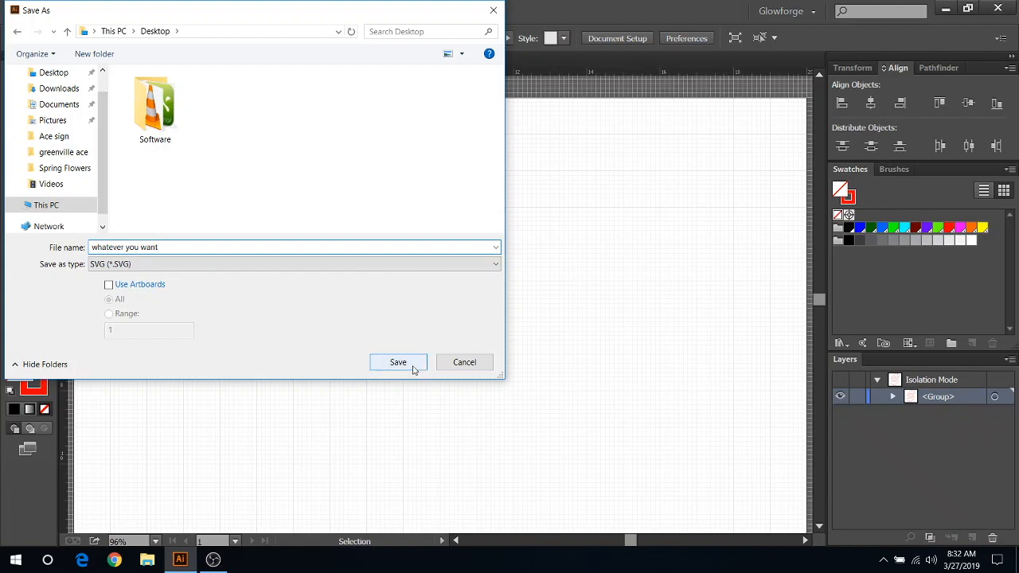
click(398, 363)
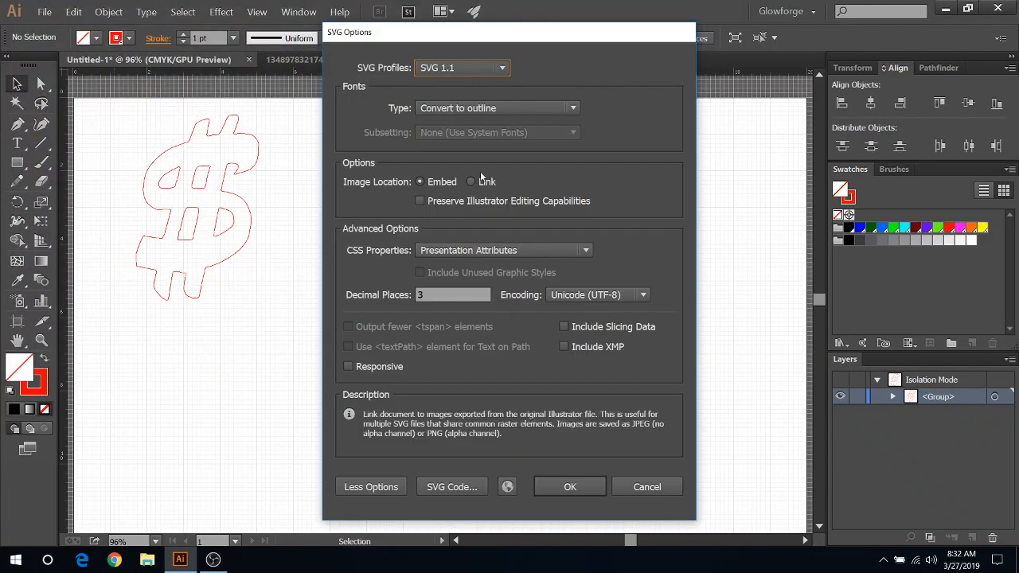
mouse_move(598, 121)
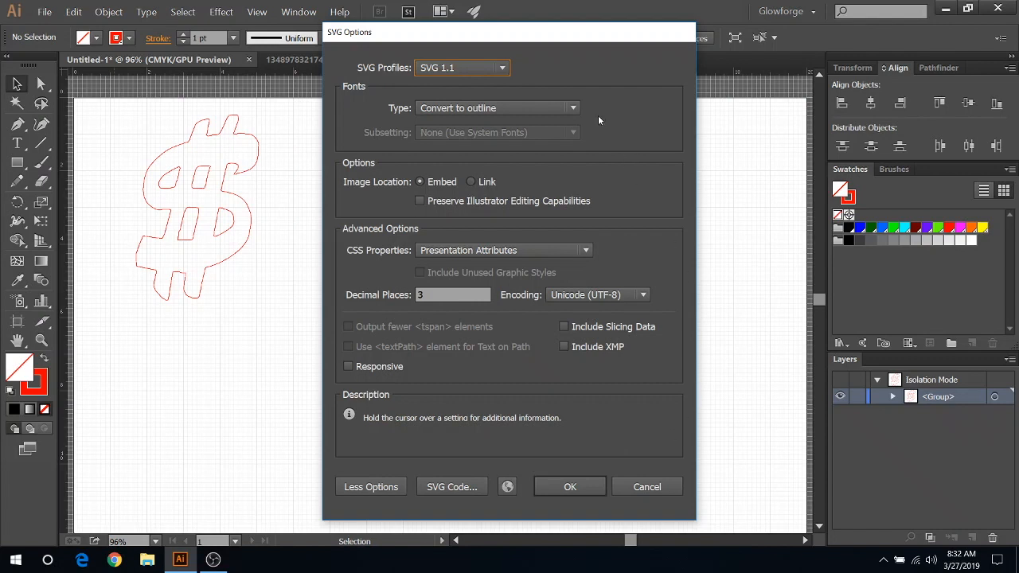
mouse_move(608, 449)
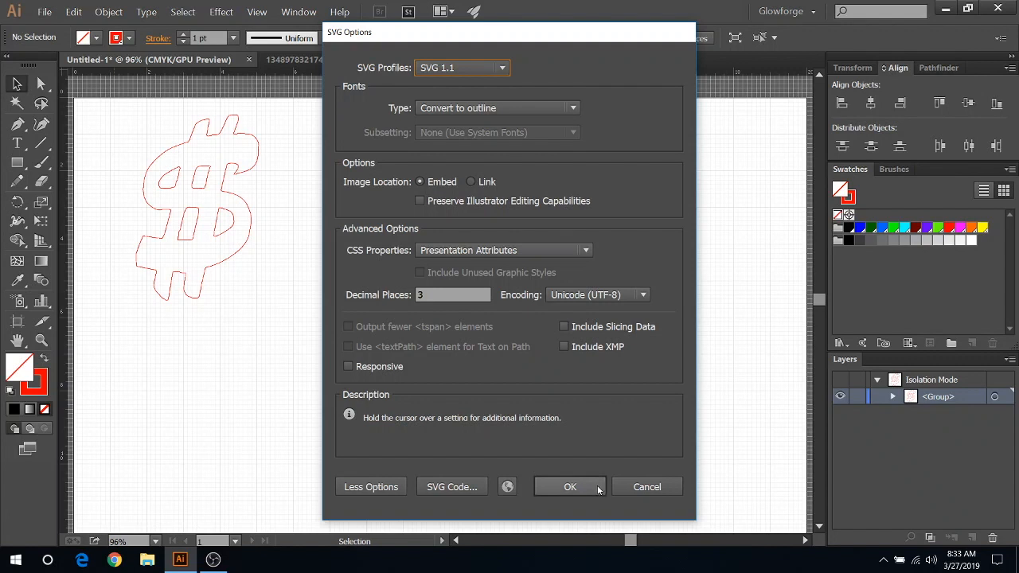
mouse_move(591, 495)
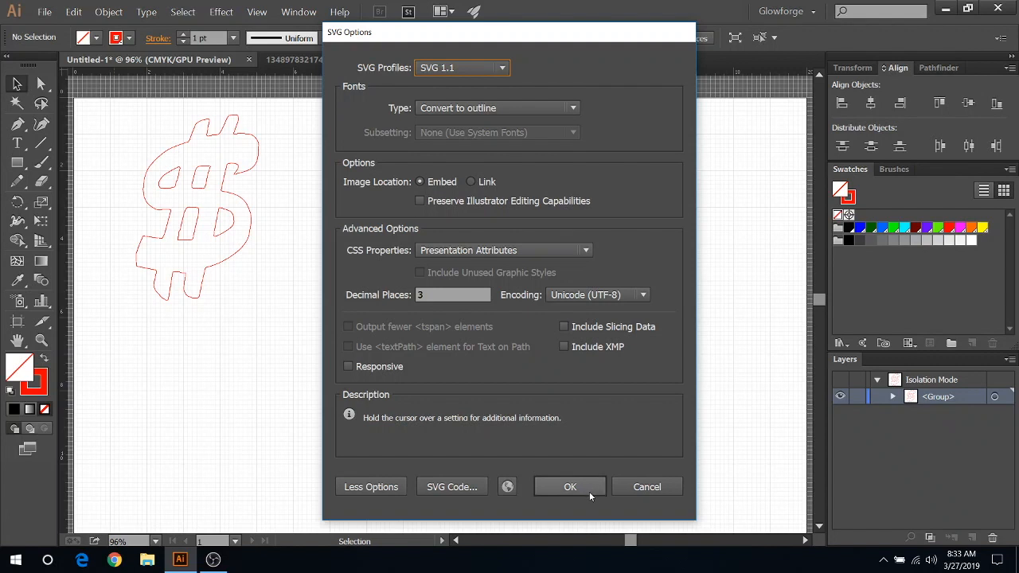
Step: Accept the default SVG 1.1 options to write the file
click(570, 487)
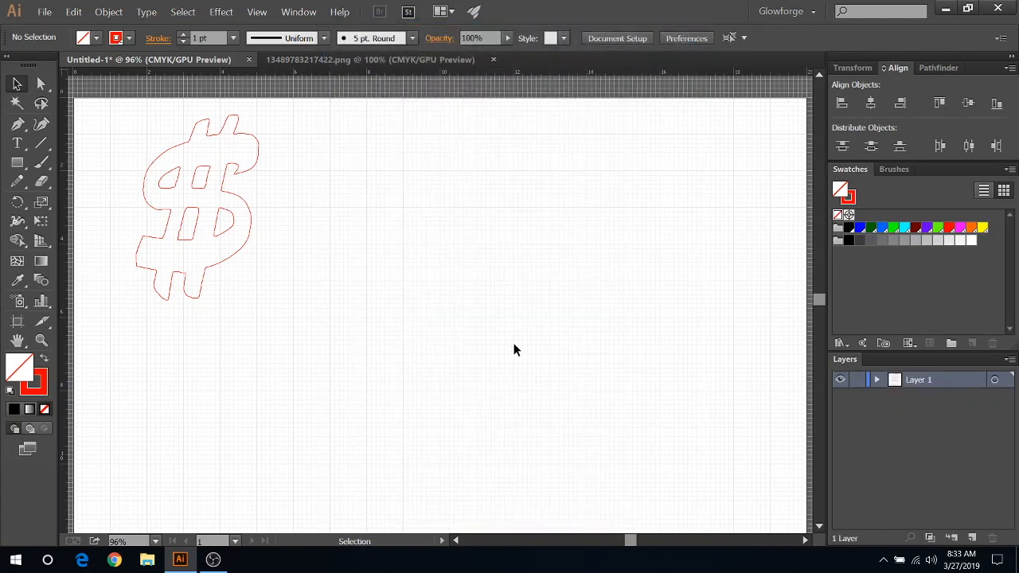